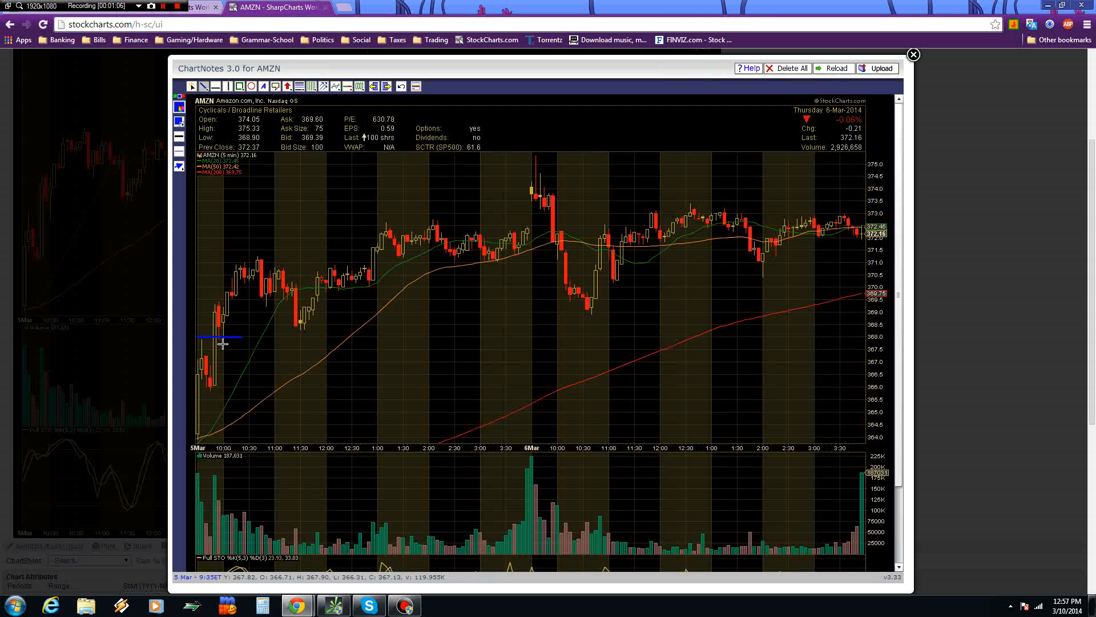
mouse_move(201, 377)
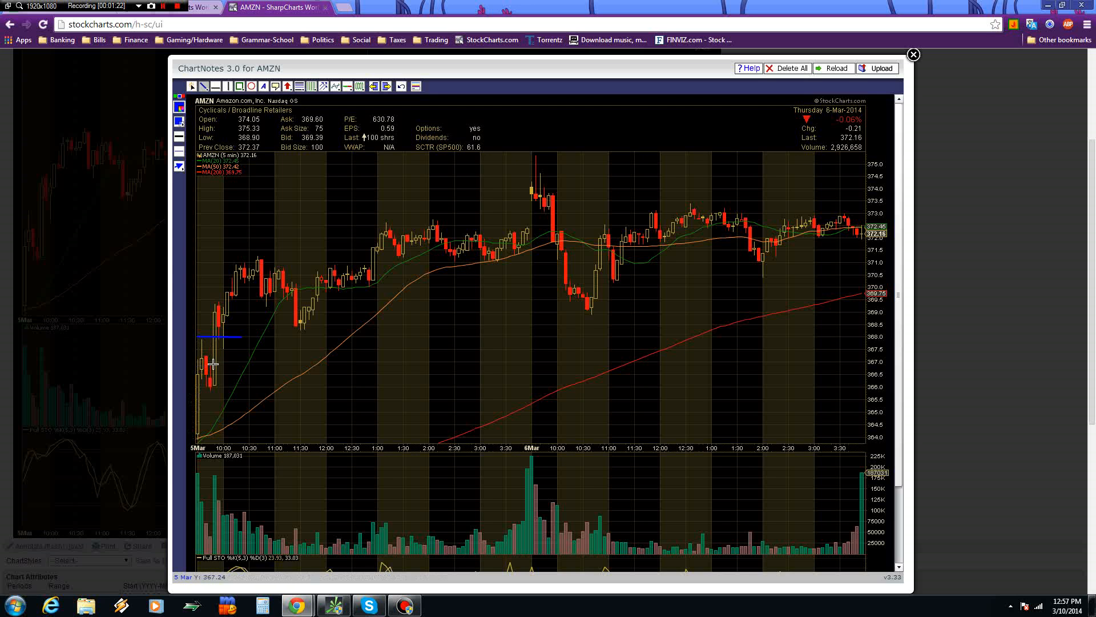
mouse_move(213, 388)
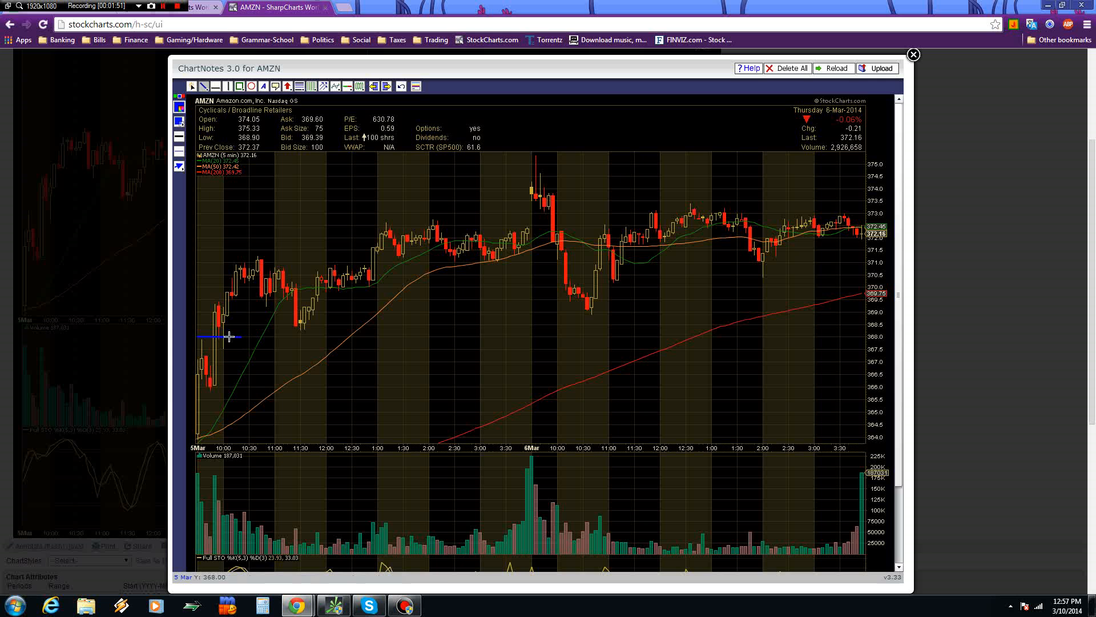
mouse_move(205, 353)
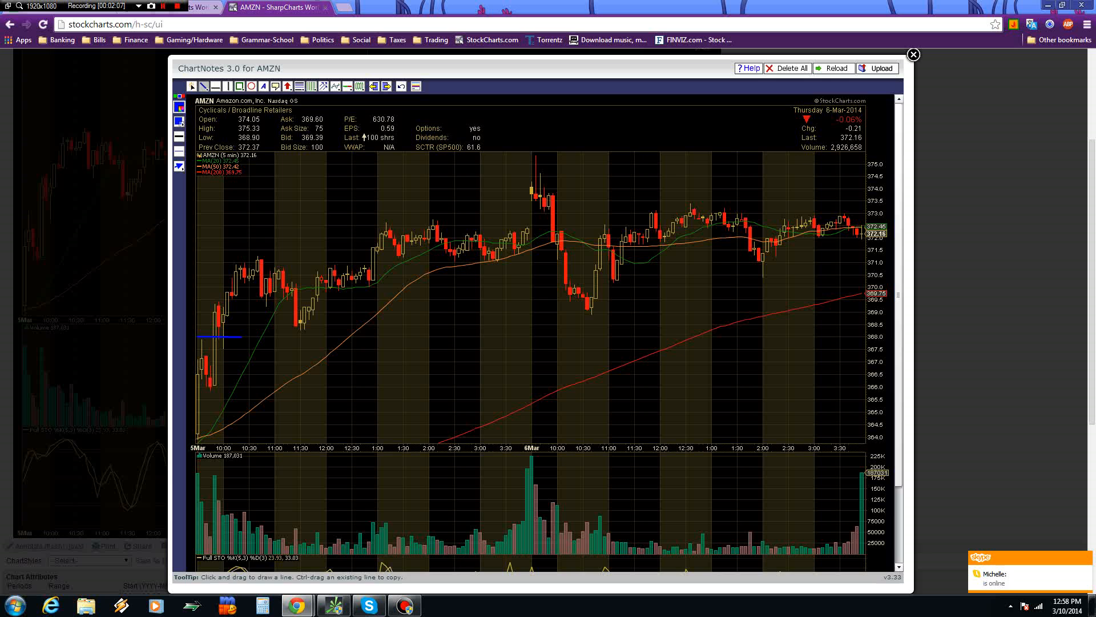
mouse_move(252, 300)
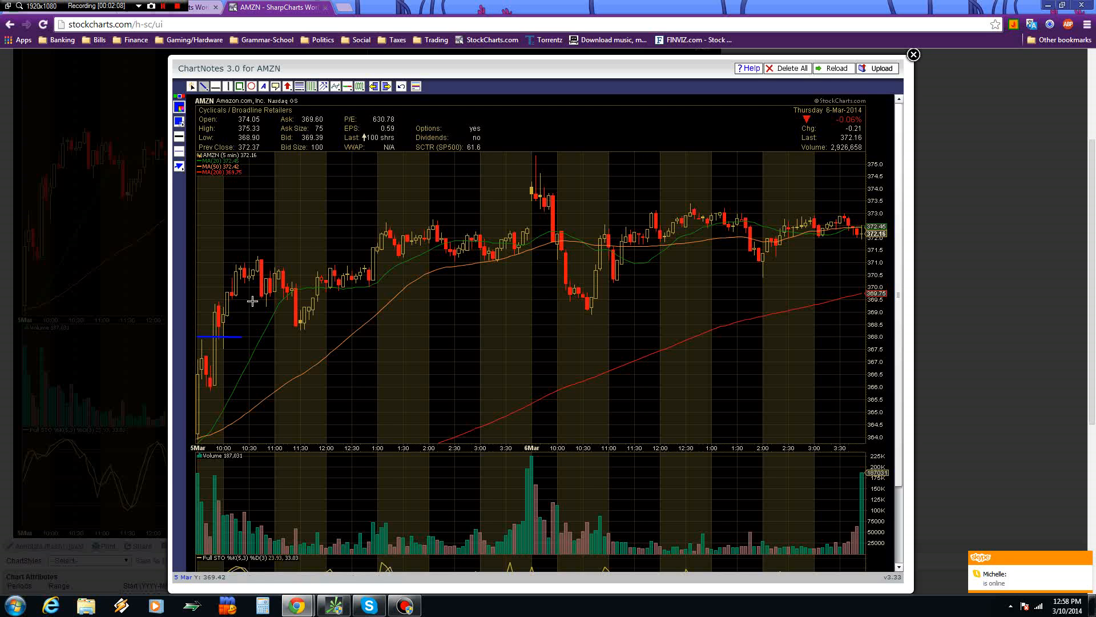
mouse_move(249, 256)
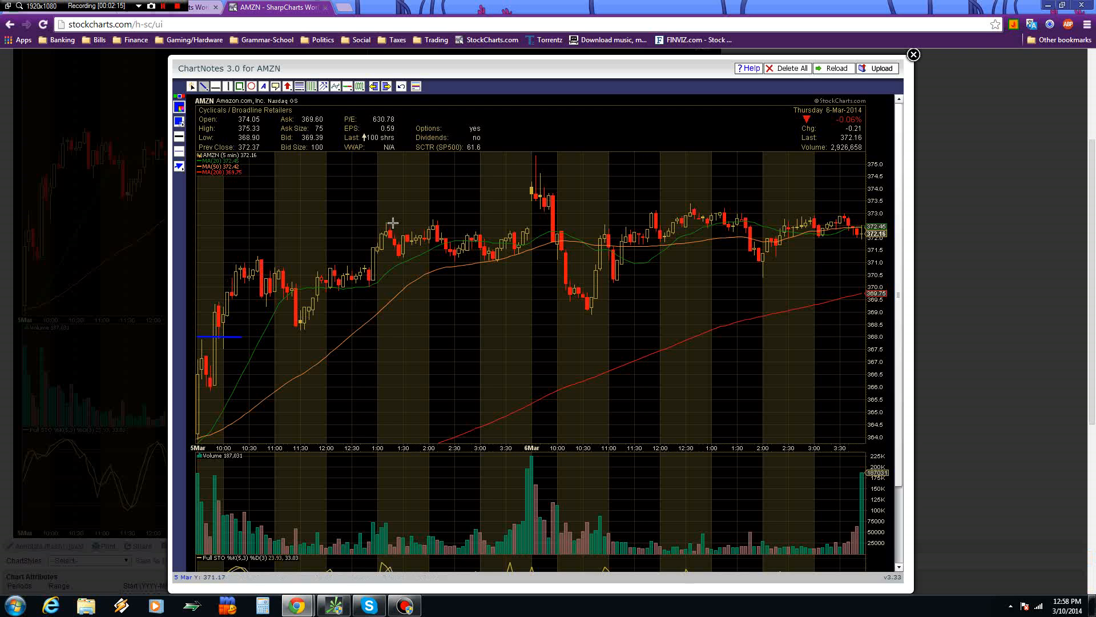
mouse_move(481, 250)
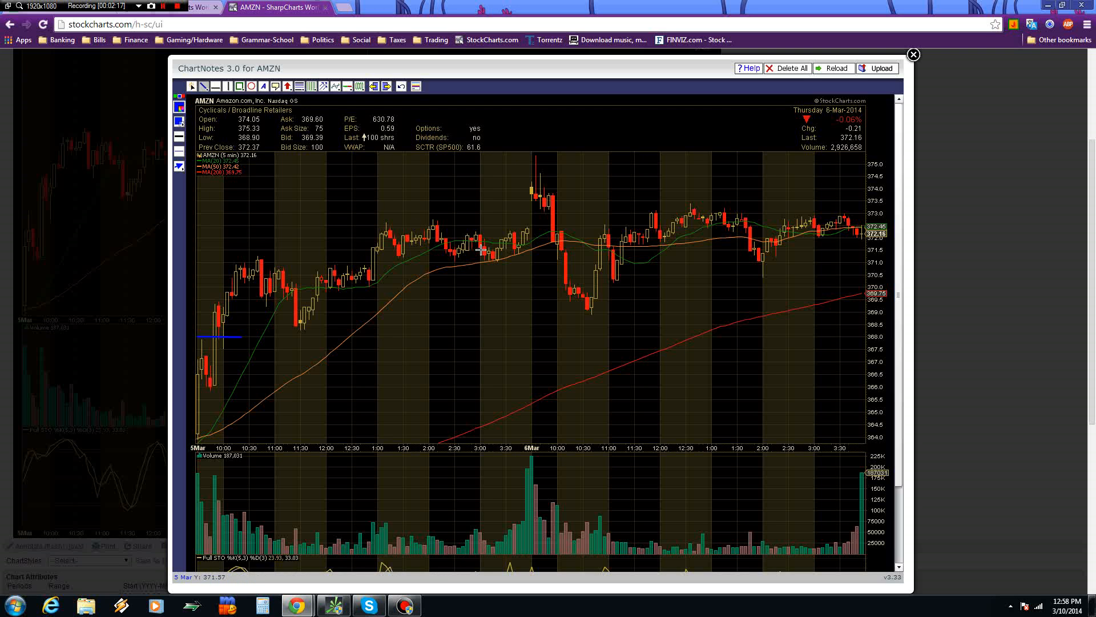
mouse_move(523, 249)
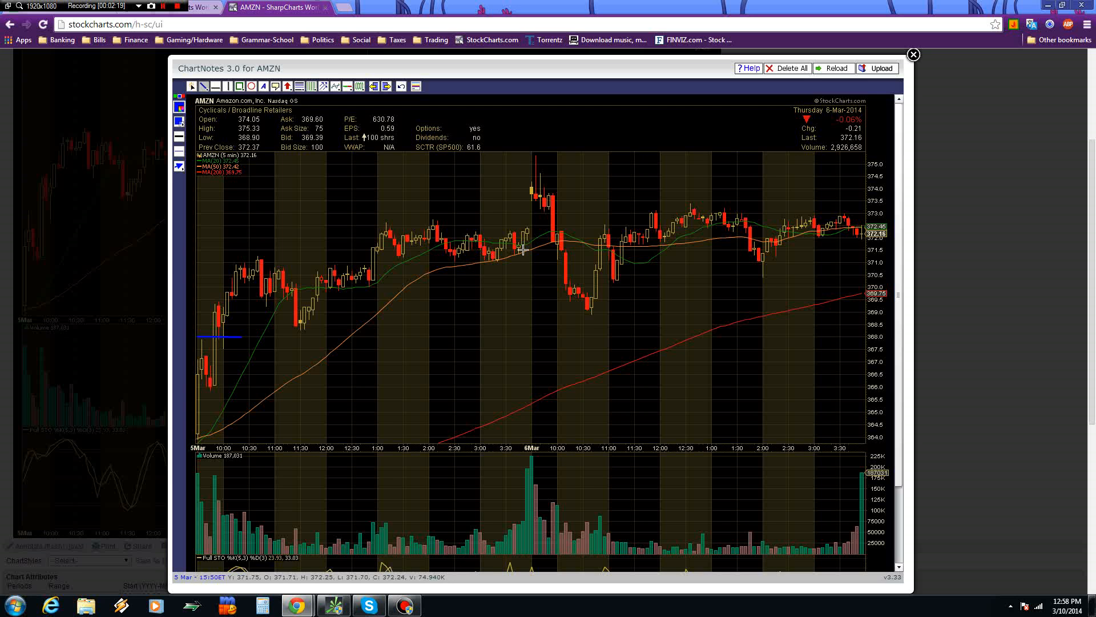
mouse_move(536, 177)
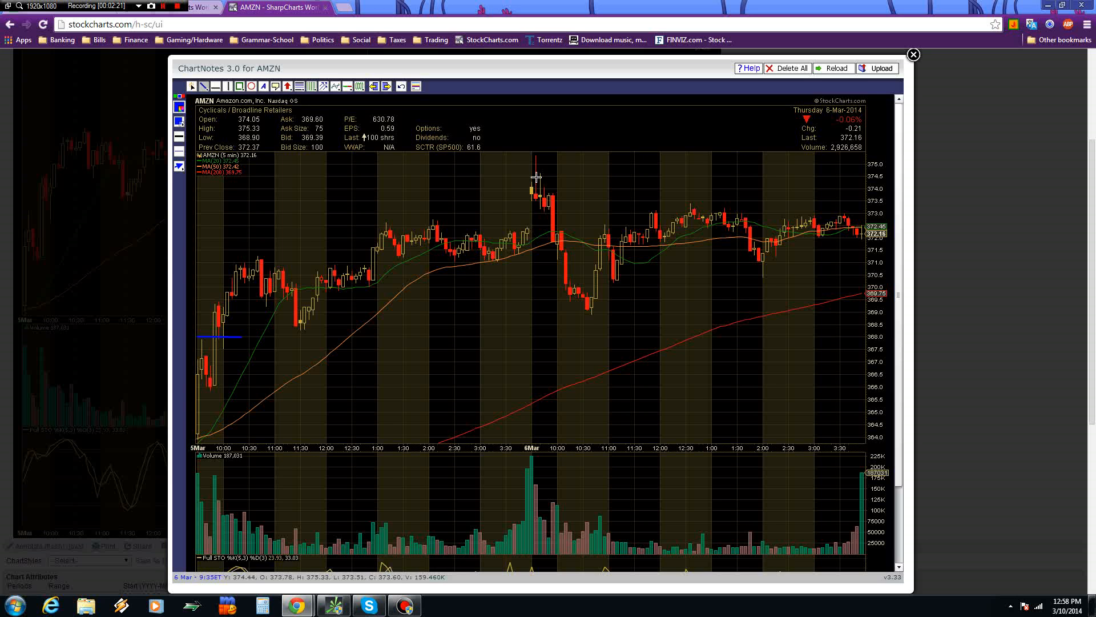
mouse_move(524, 175)
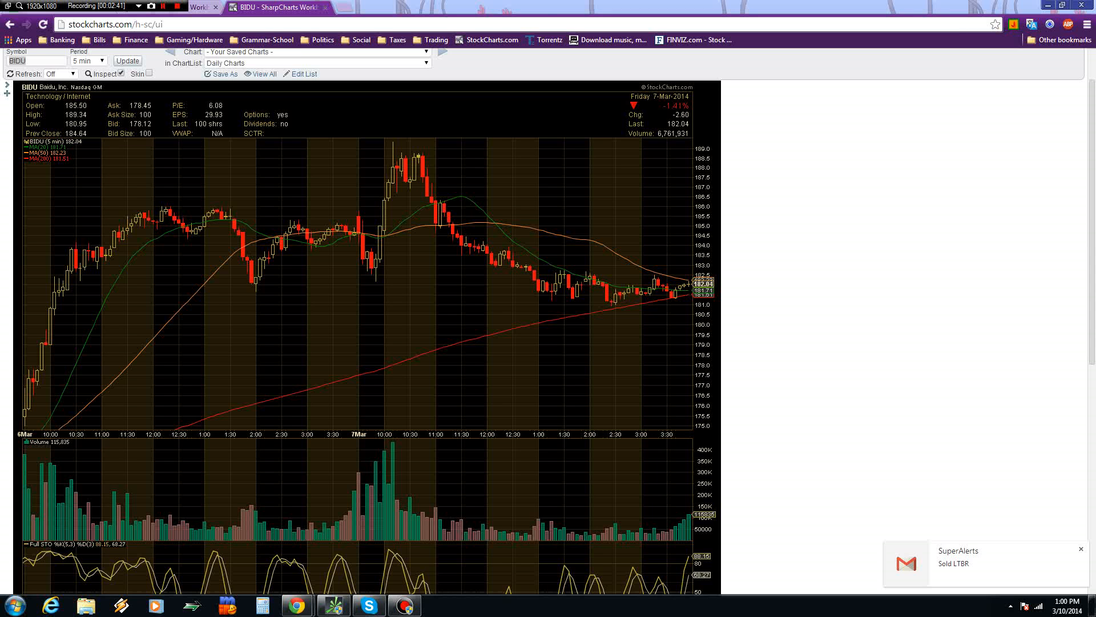
Step: Switch to the Profit.ly tab showing the $51 BIDU short put post of March 6–7
click(377, 7)
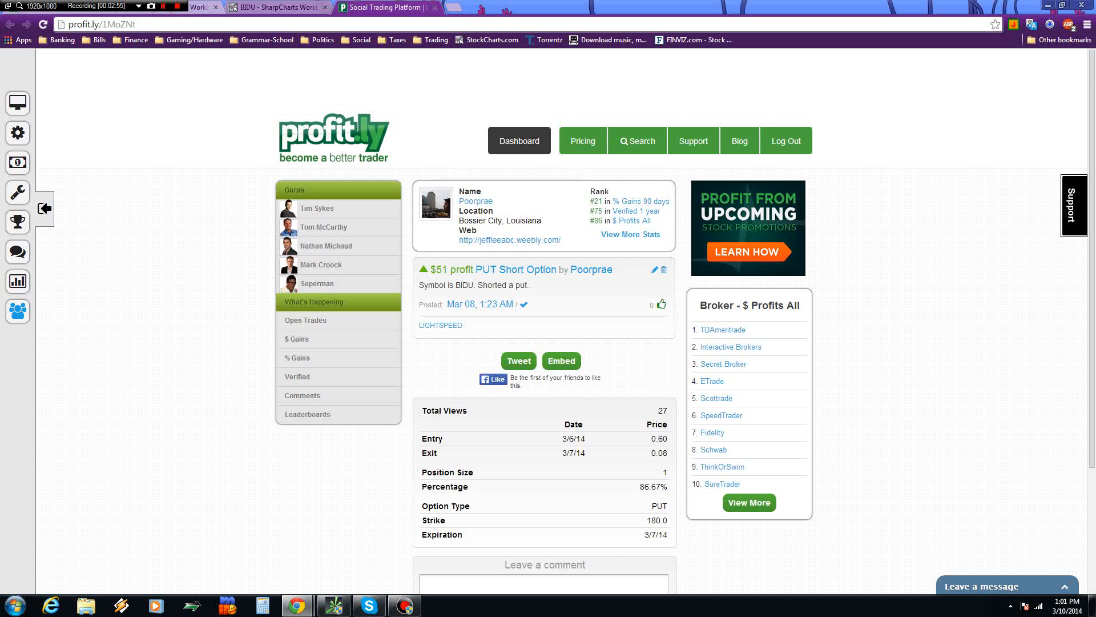
click(276, 7)
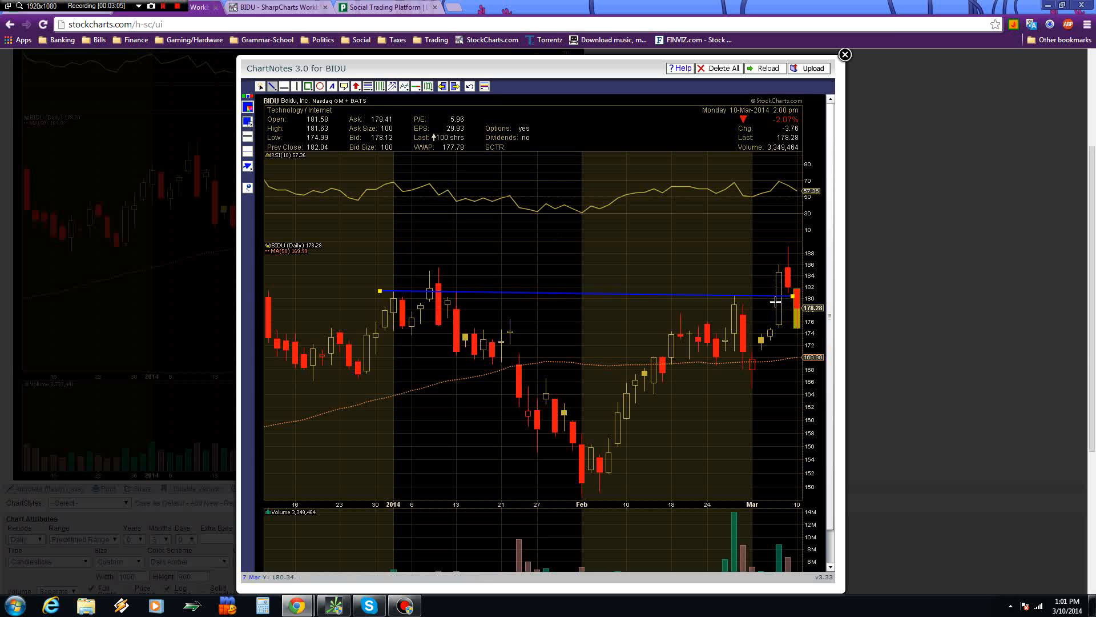
mouse_move(775, 293)
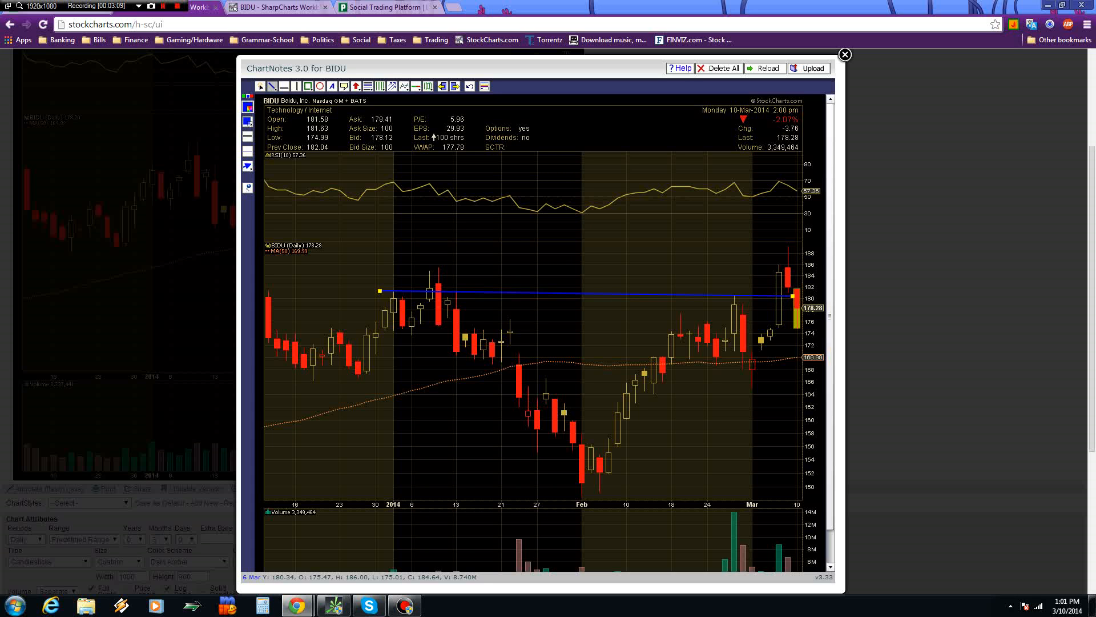
mouse_move(734, 302)
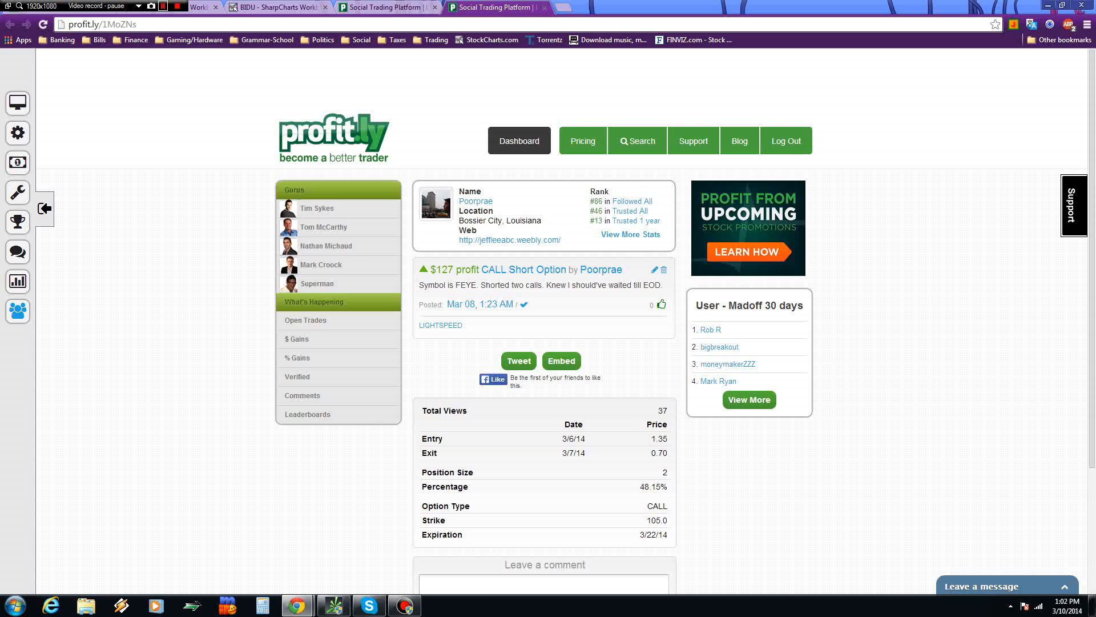
Step: Switch from the FEYE short call post to the FEYE daily chart in SharpCharts
click(273, 6)
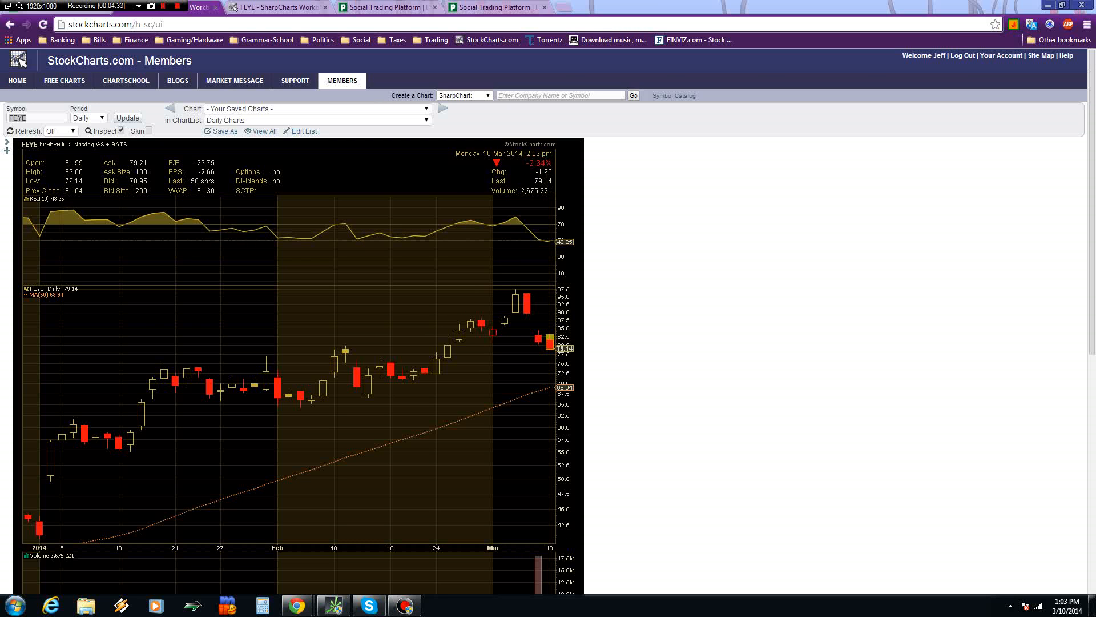
click(383, 7)
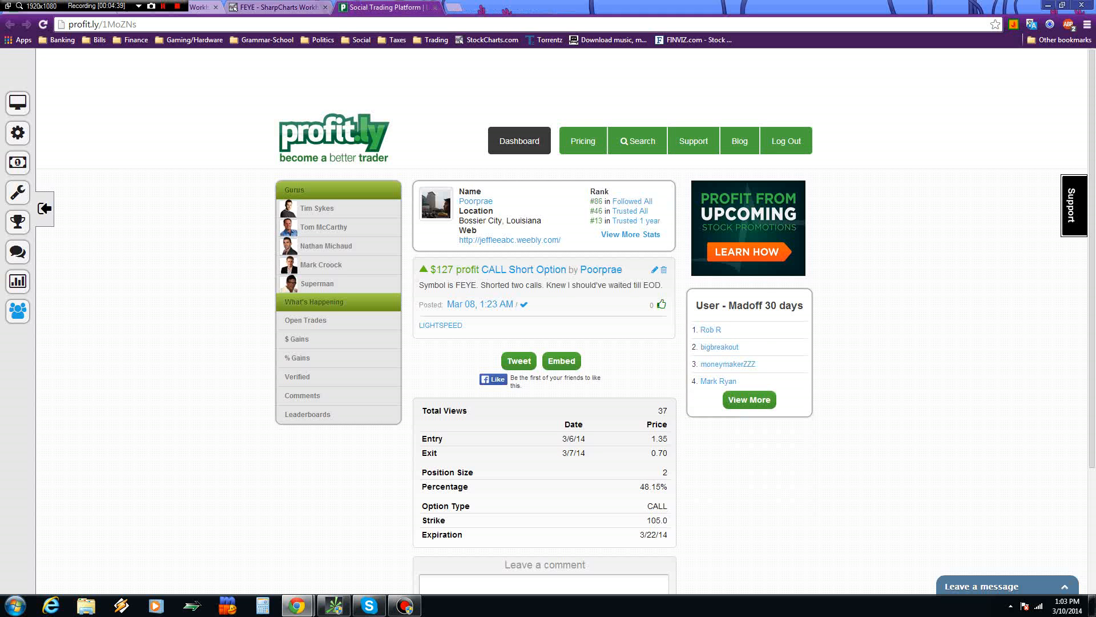
click(276, 7)
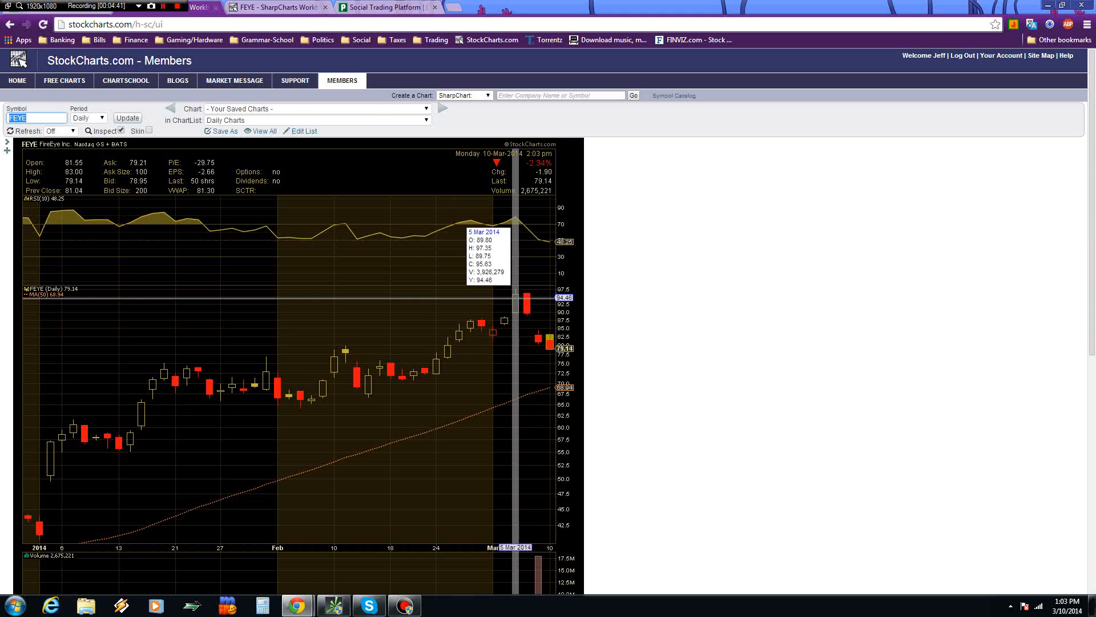
click(88, 118)
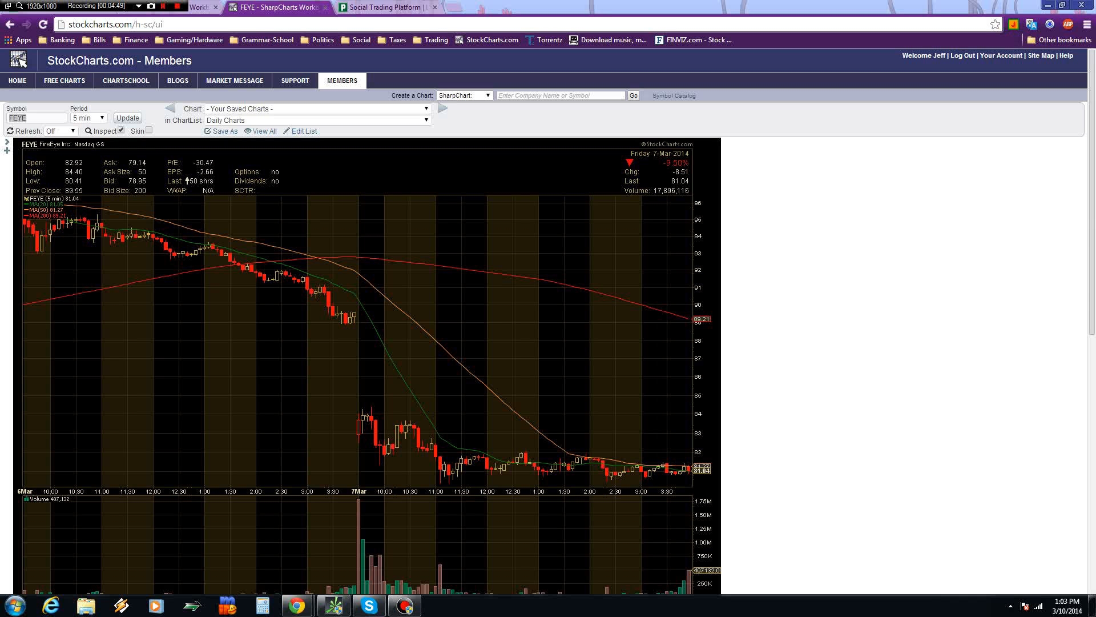
mouse_move(172, 255)
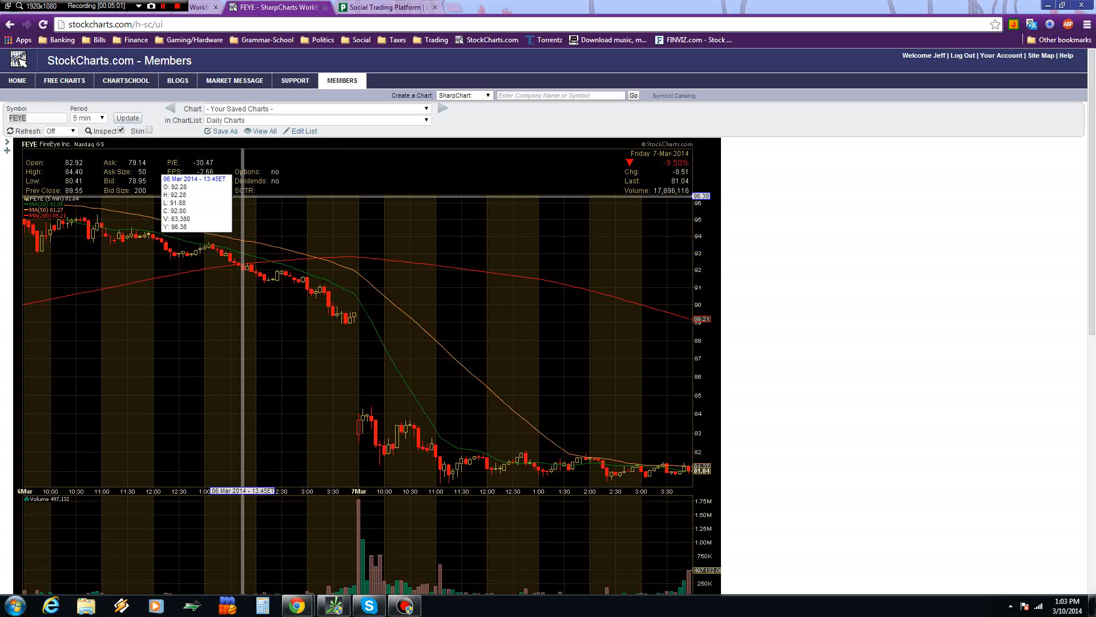
mouse_move(122, 196)
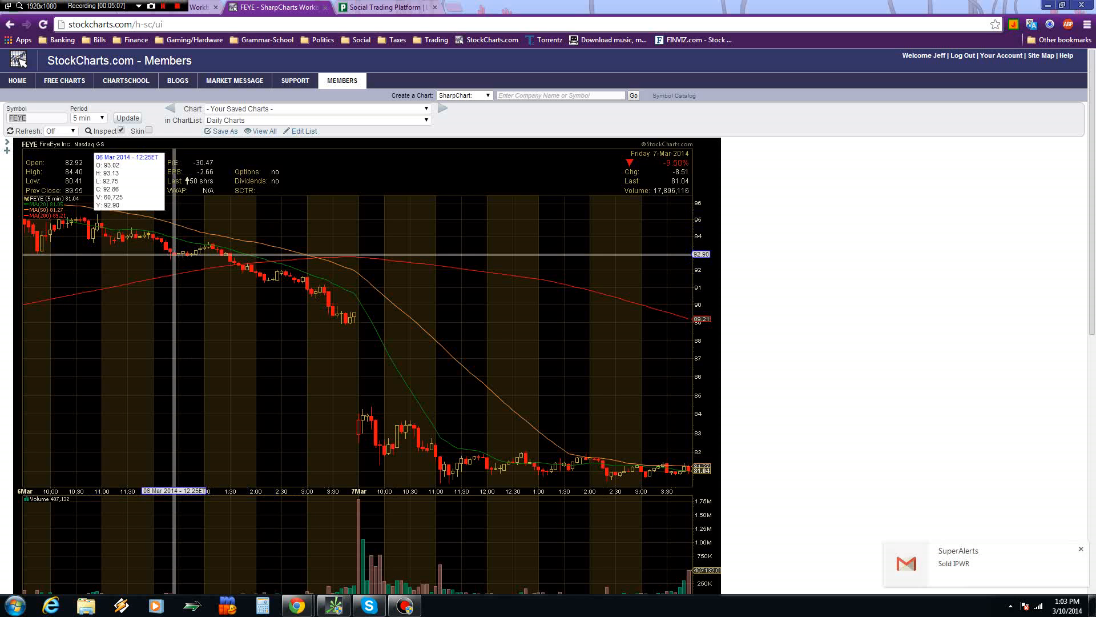
mouse_move(180, 253)
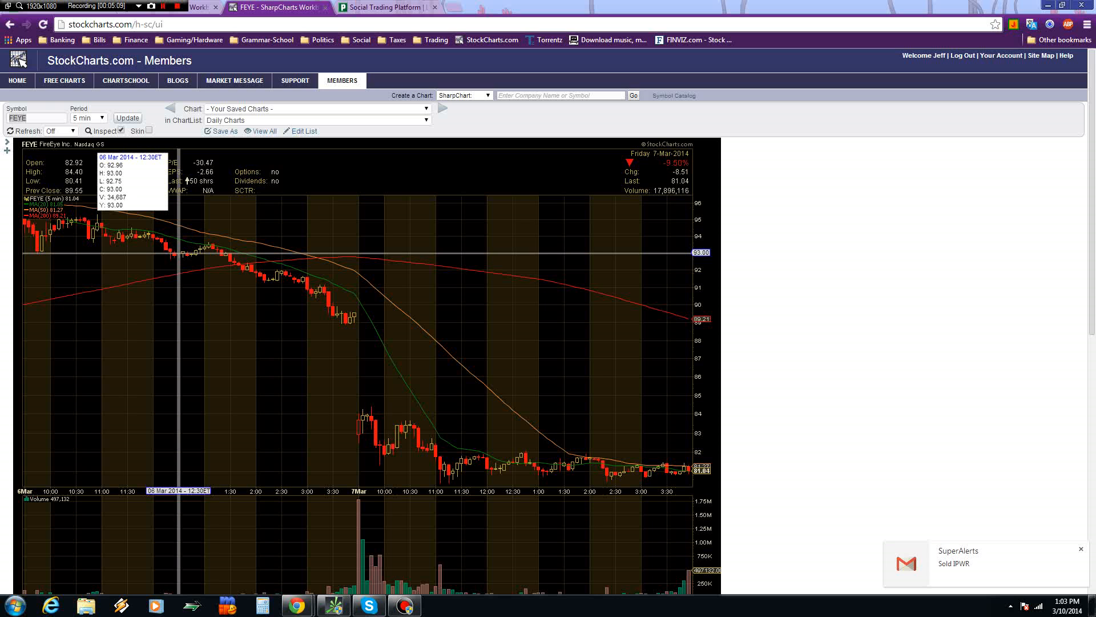
mouse_move(187, 255)
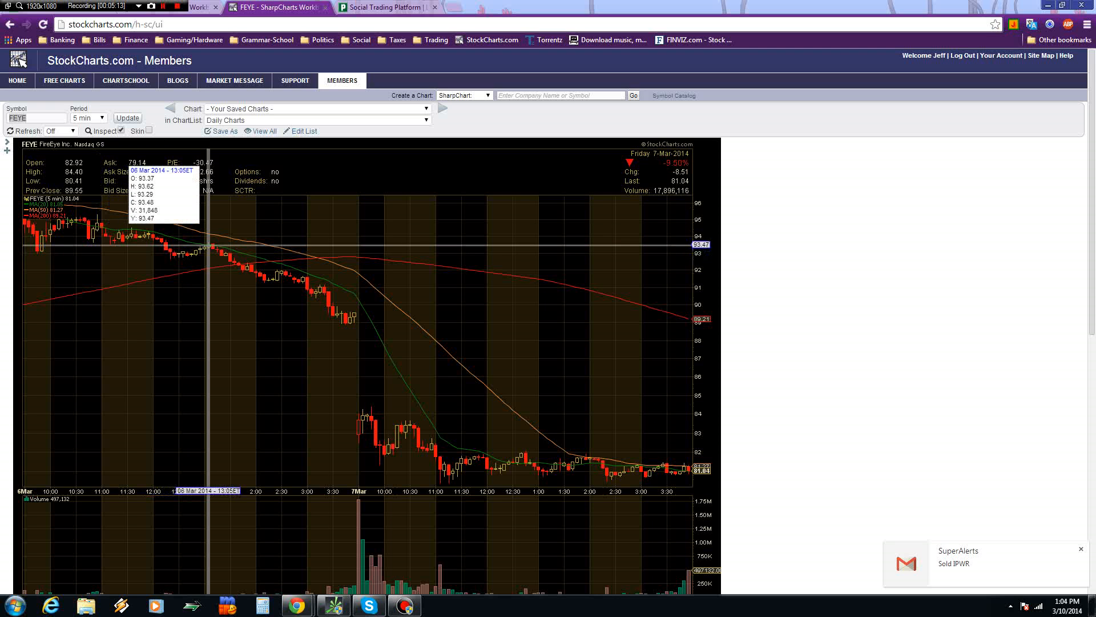
mouse_move(173, 253)
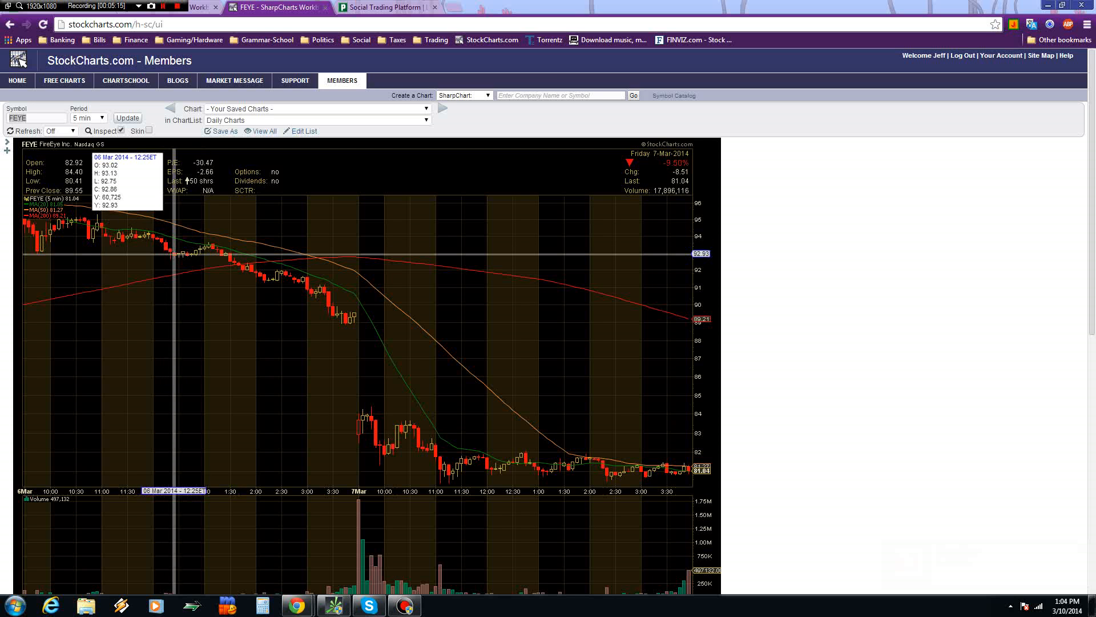
mouse_move(181, 252)
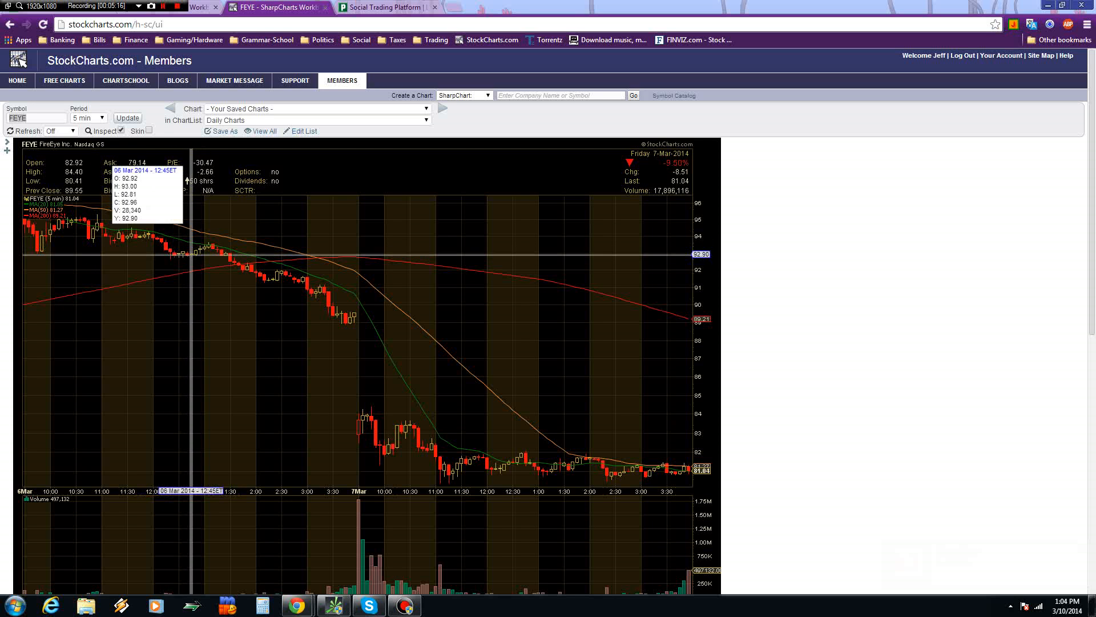
mouse_move(198, 262)
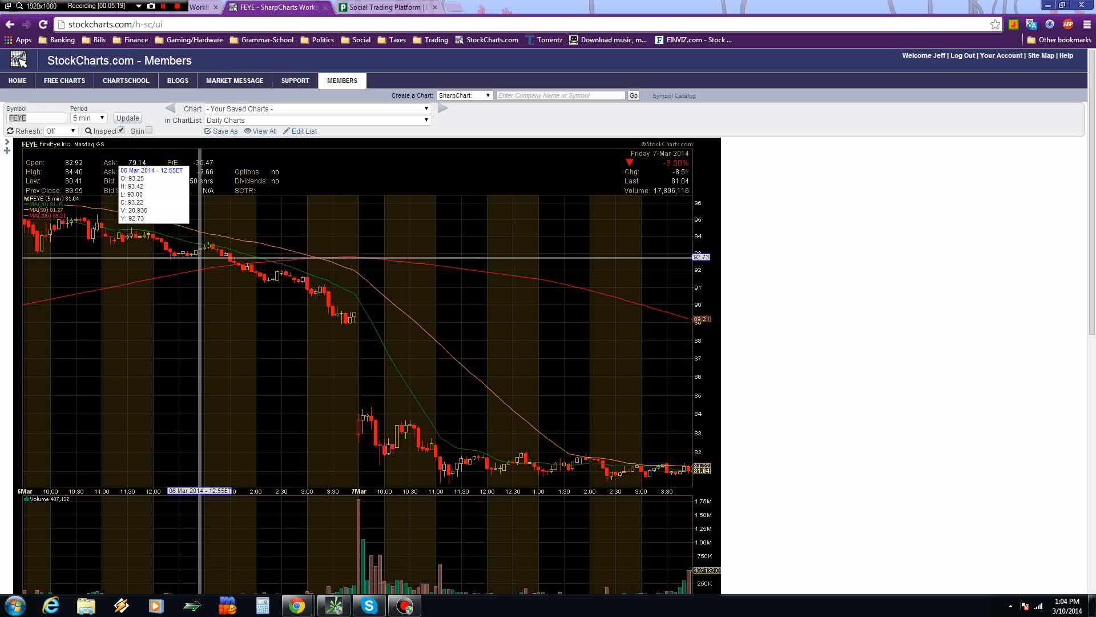
mouse_move(199, 259)
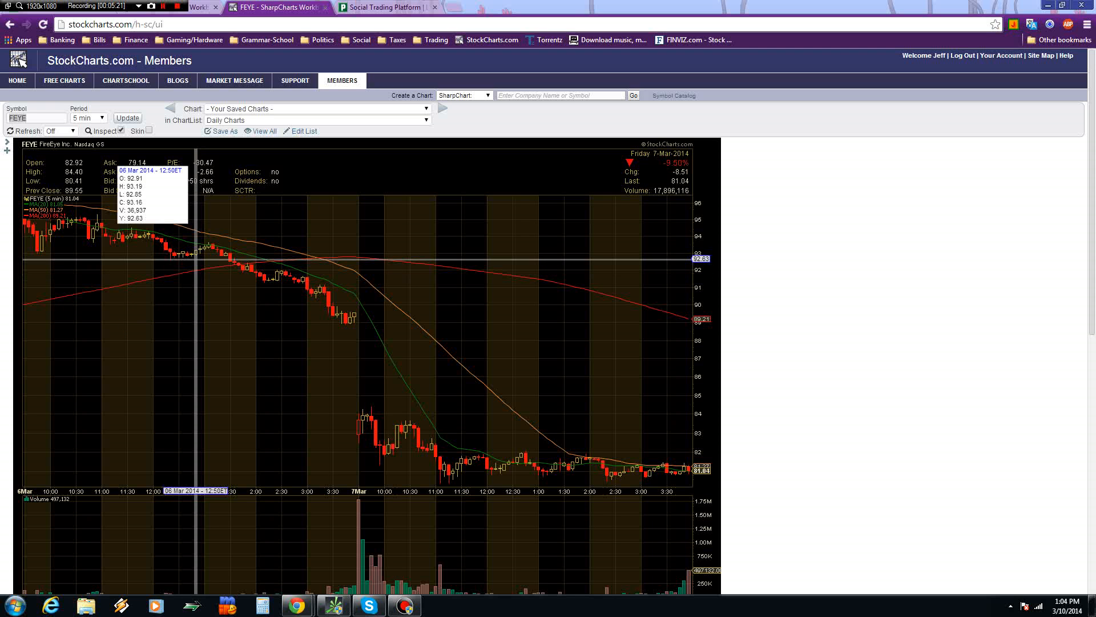
mouse_move(208, 249)
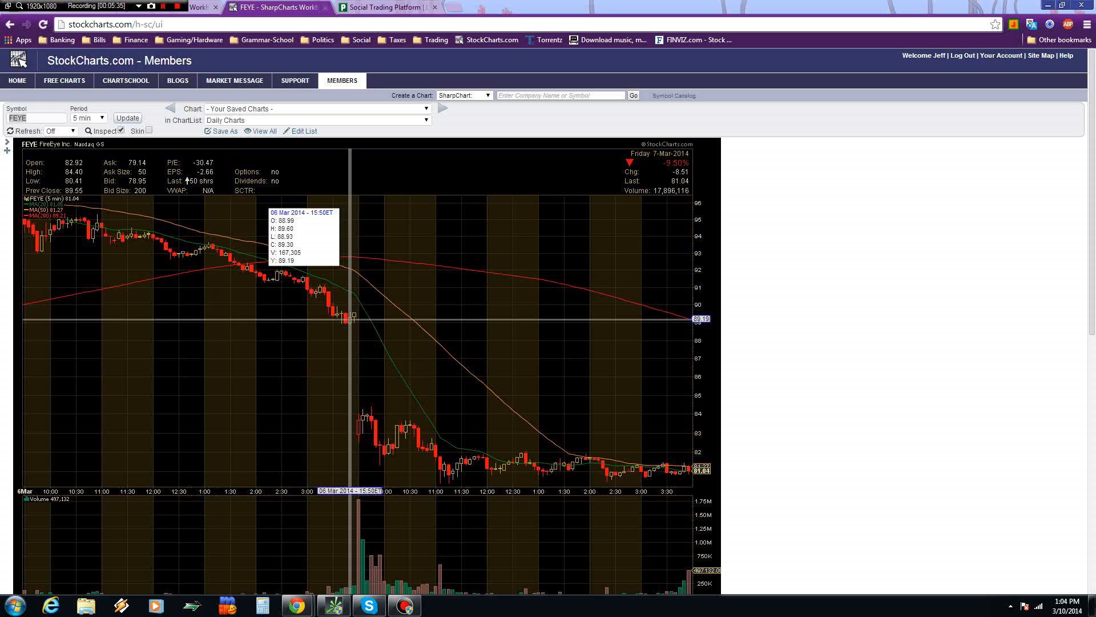
mouse_move(351, 320)
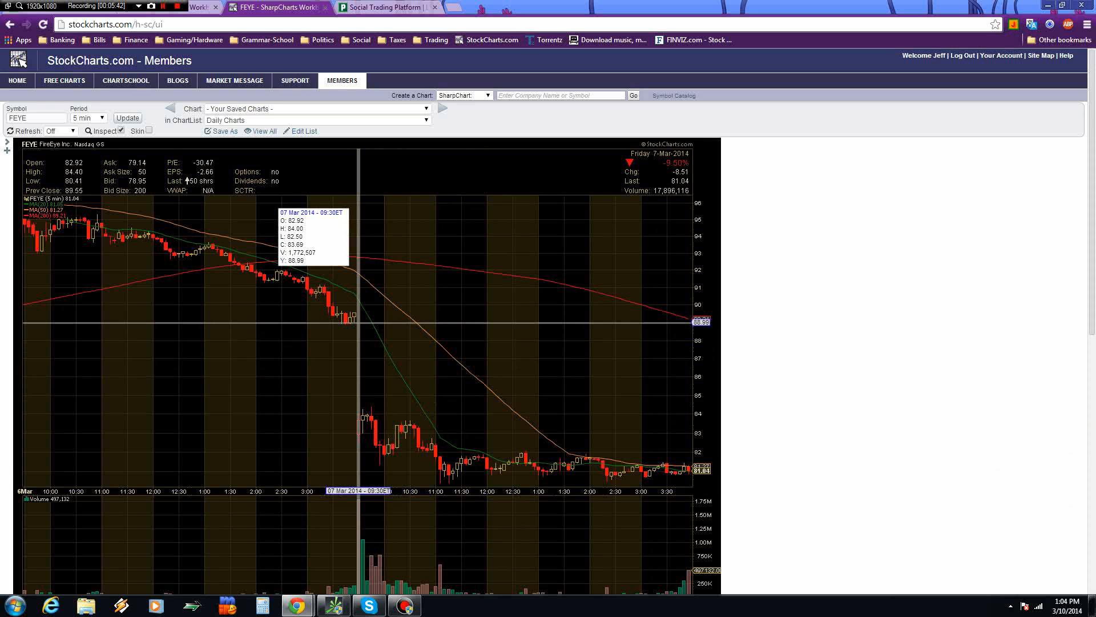
mouse_move(358, 405)
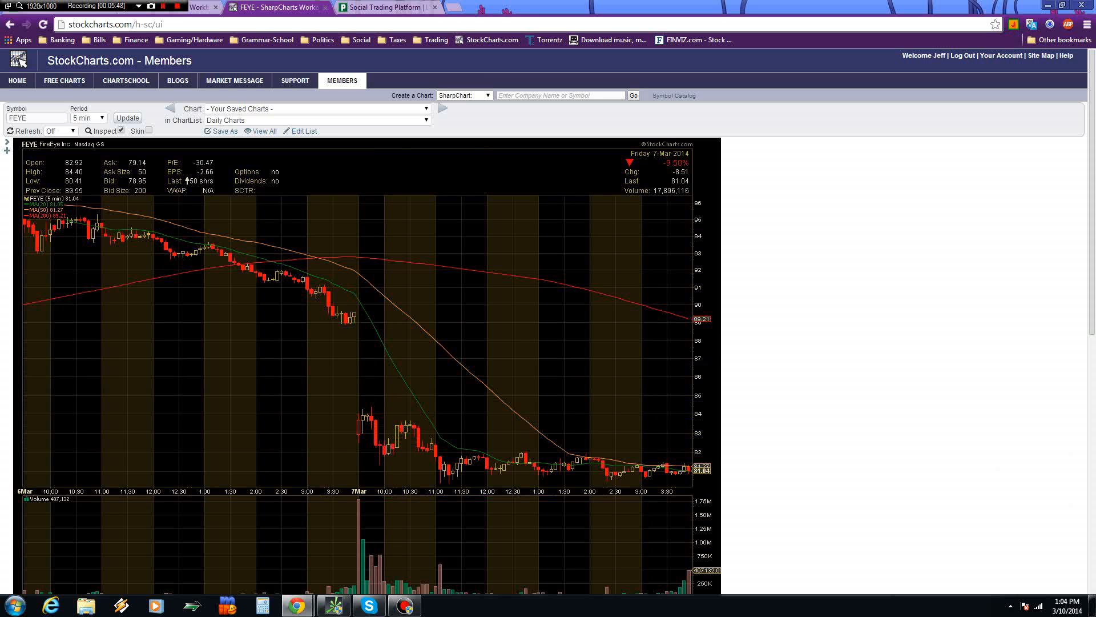
Step: Bring up the Profit.ly post for the $127 FEYE short call, March 6 entry to March 7 exit
click(383, 6)
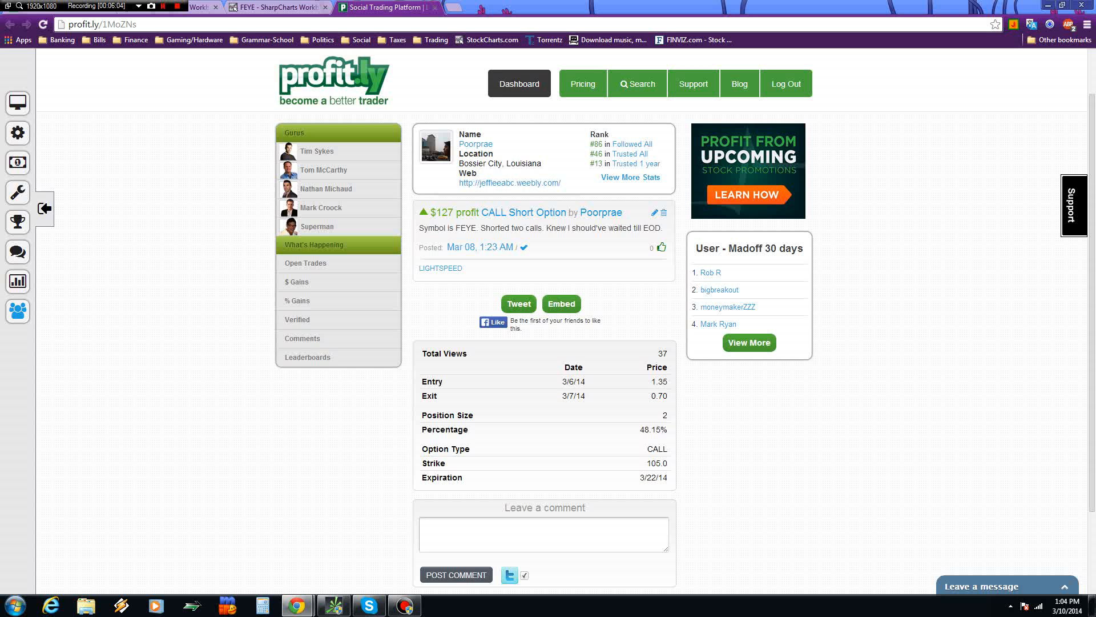
Step: Return to the FEYE 5-minute chart for March 6–7 and compare it against the trade post
click(273, 7)
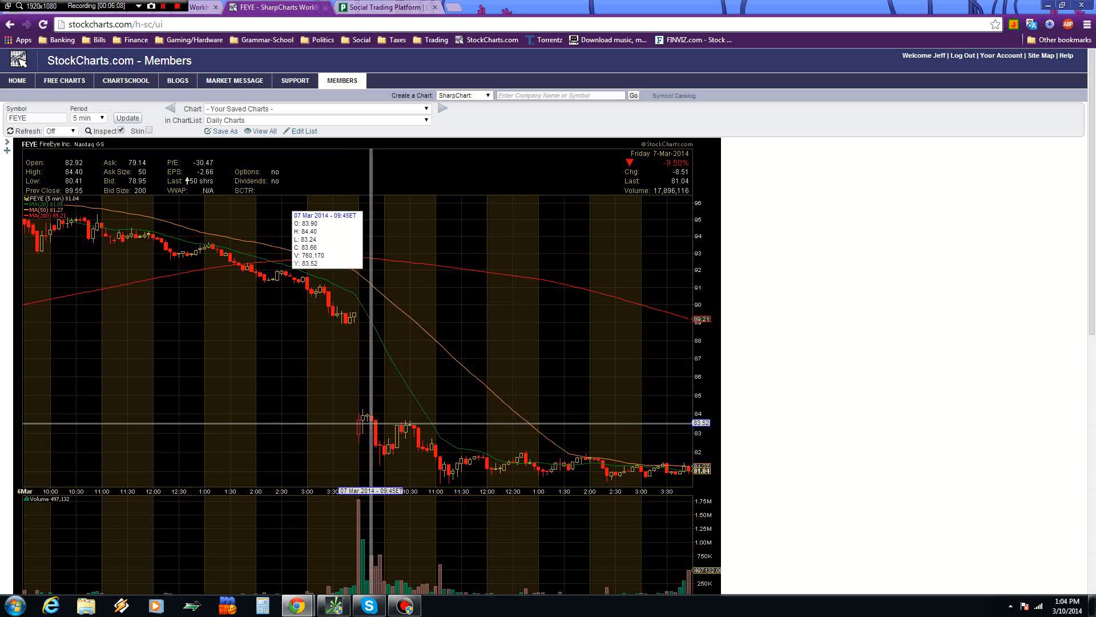
click(380, 6)
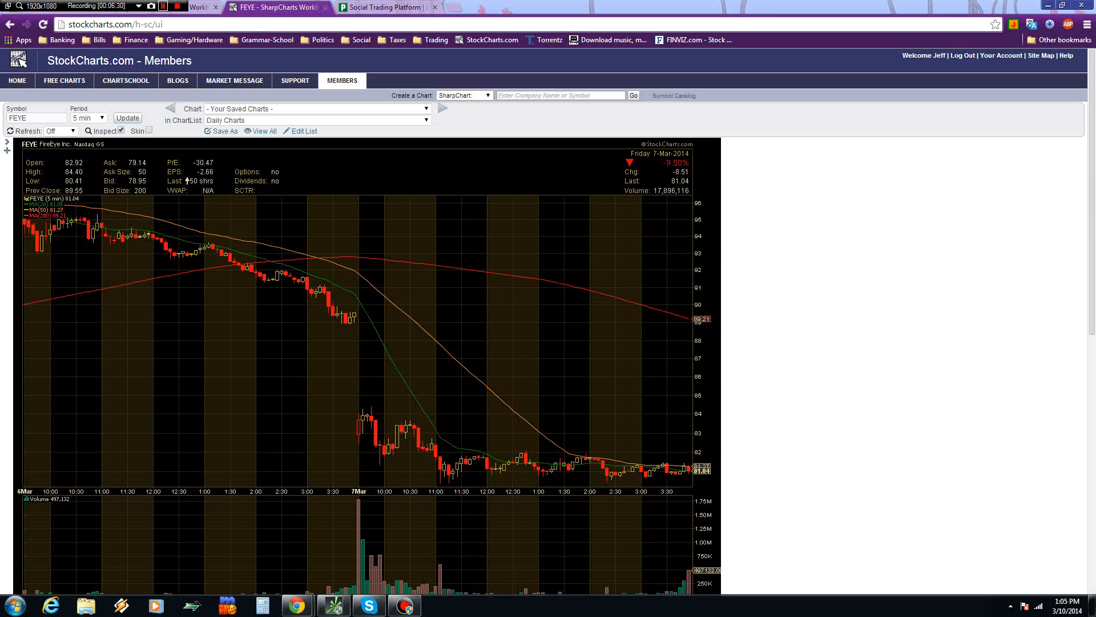
mouse_move(543, 417)
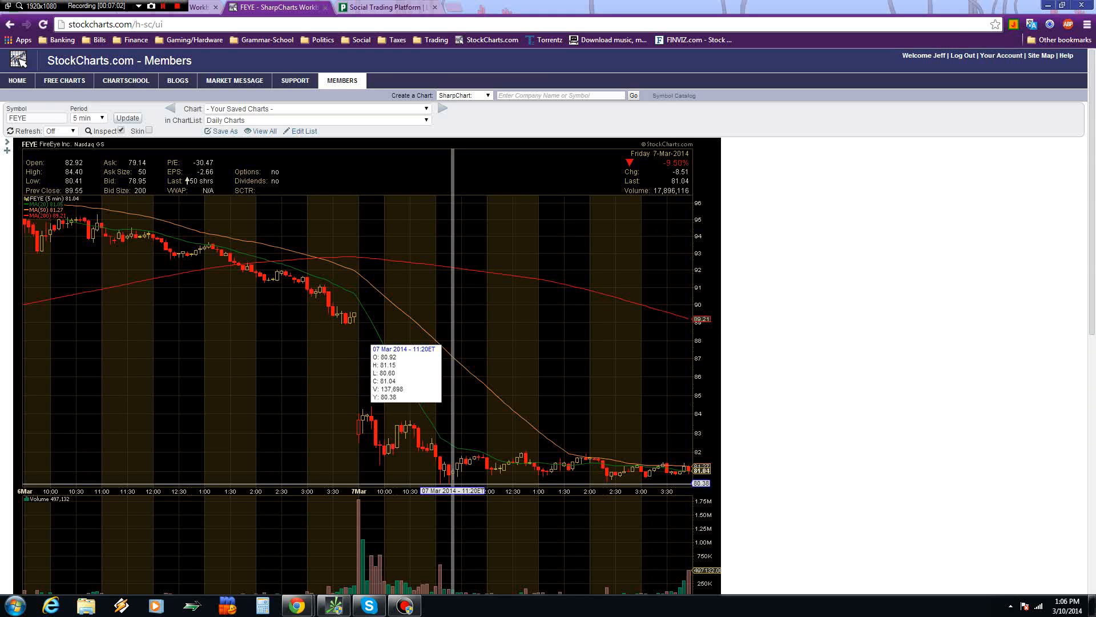
mouse_move(440, 467)
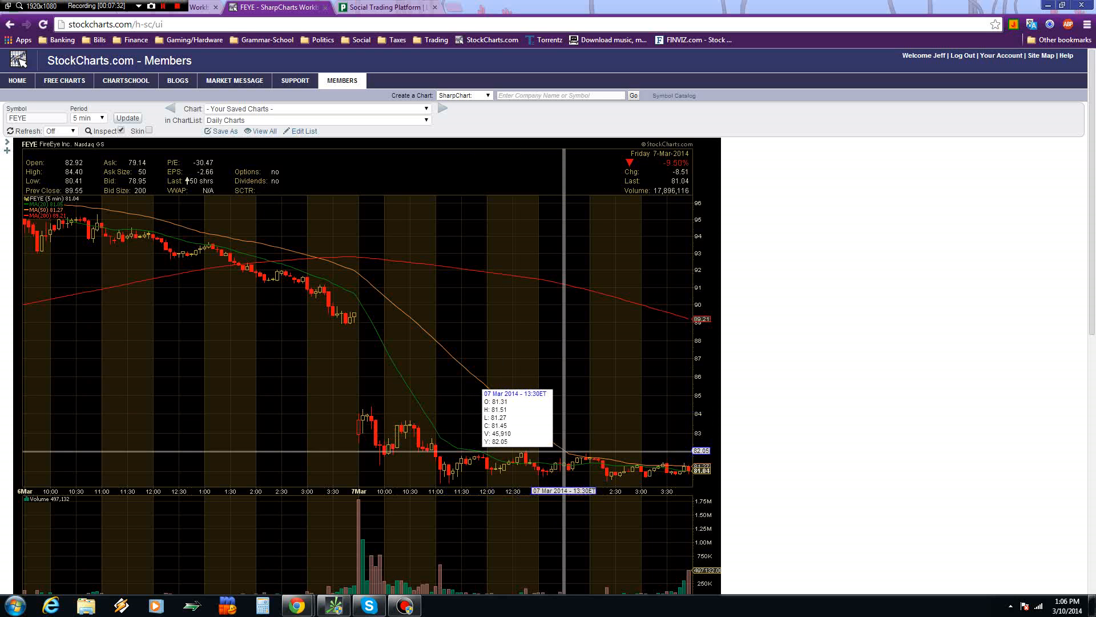
mouse_move(563, 458)
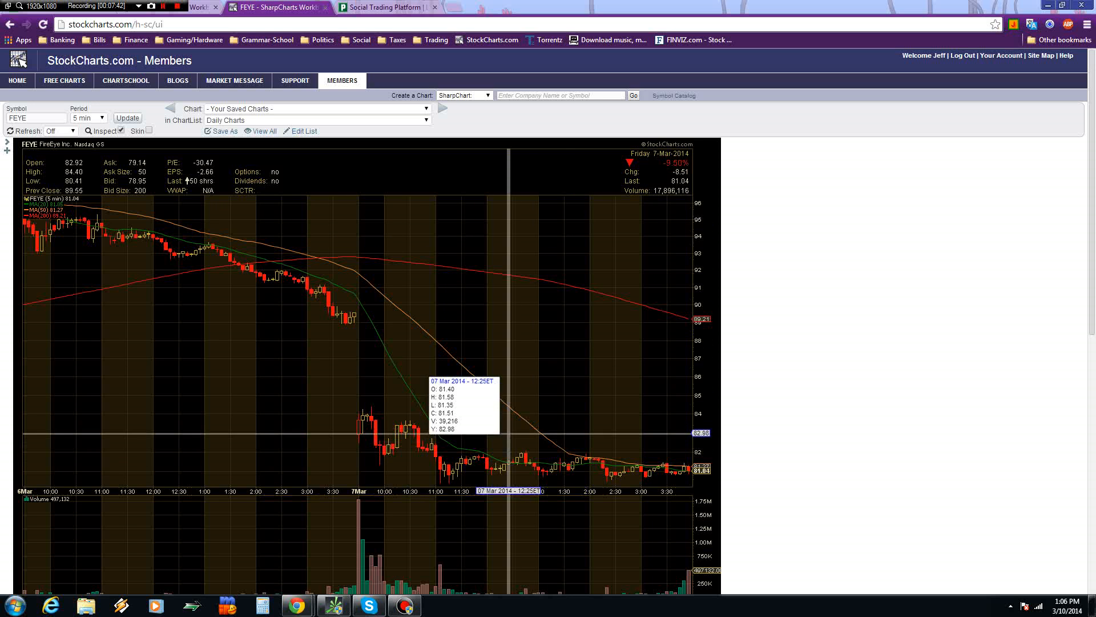
mouse_move(305, 430)
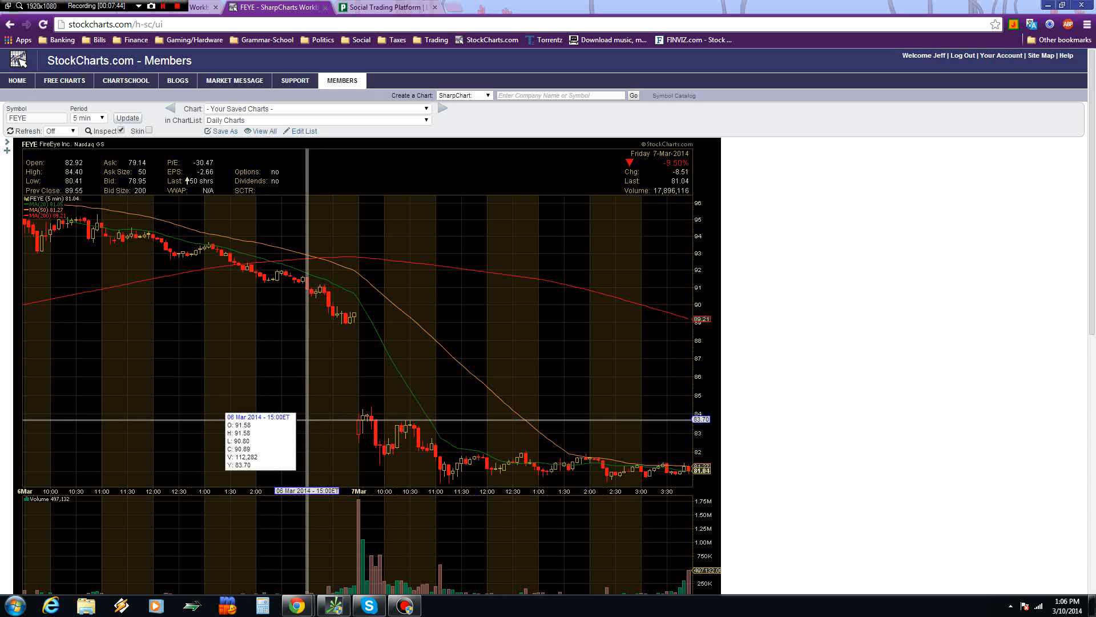